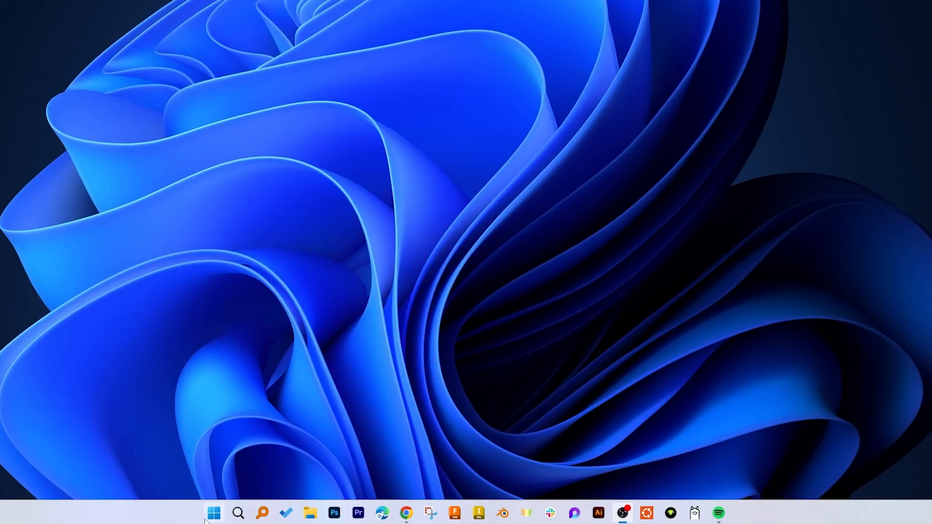
mouse_move(213, 512)
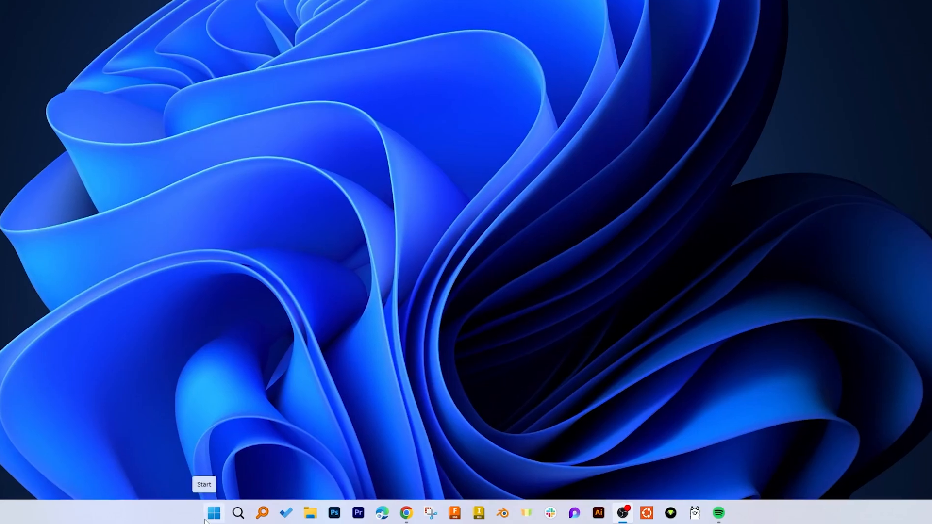
Search 'edg' in the Start menu so Microsoft Edge appears as best match.
left_click(214, 513)
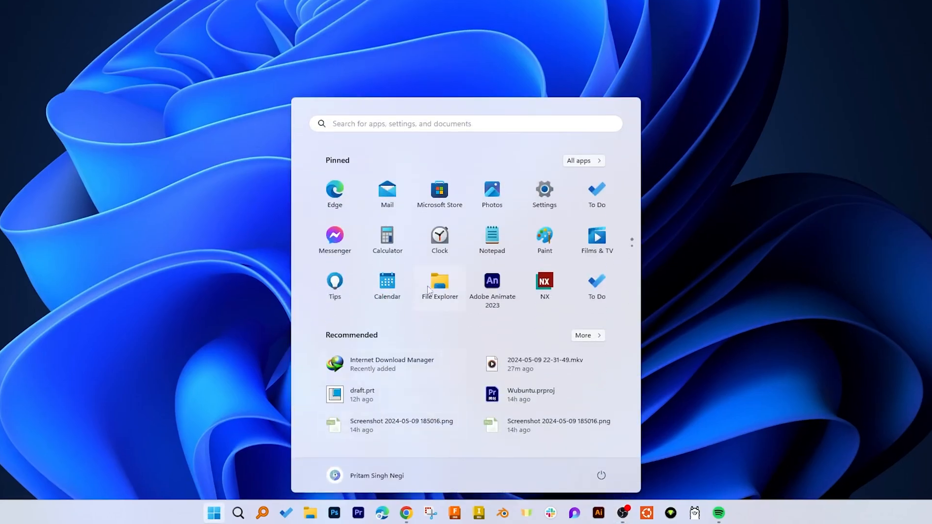
type("e")
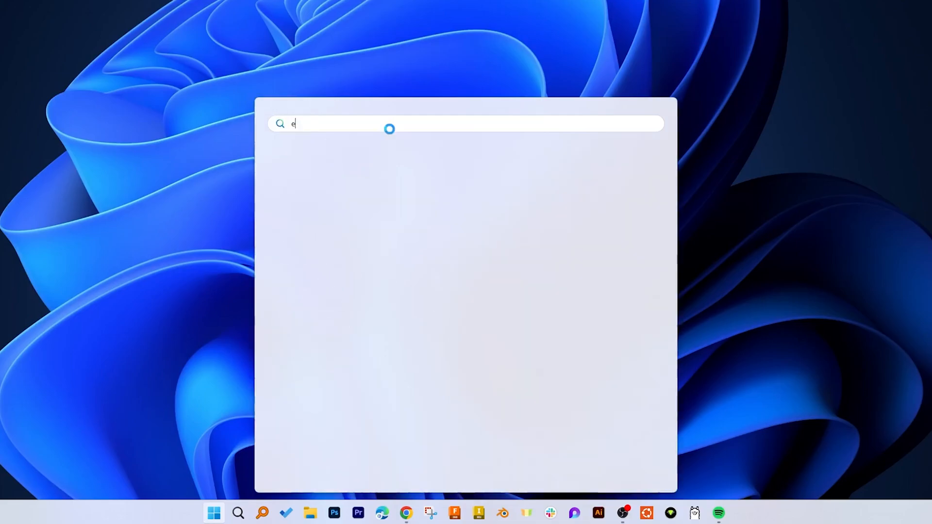
type("dg")
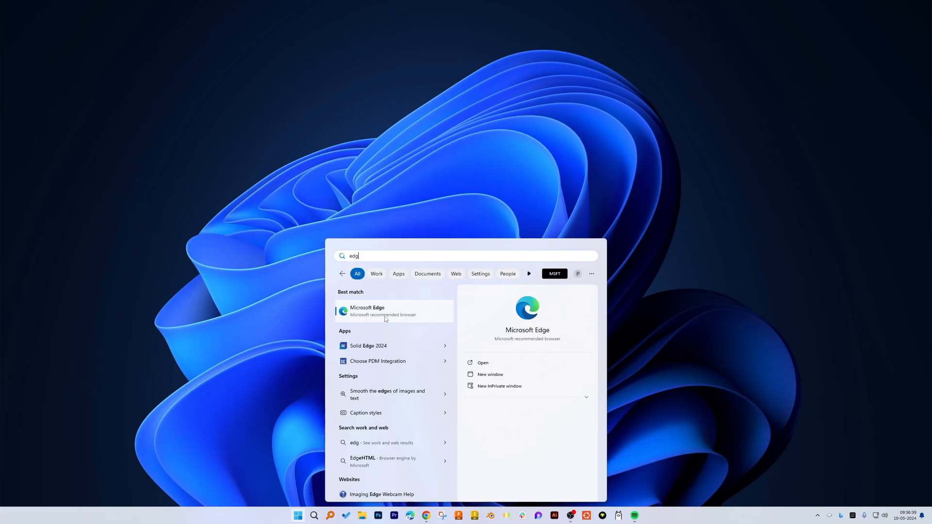
Open Task Manager, filter processes by 'explorer', and select Windows Explorer.
key("ctrl+shift+esc")
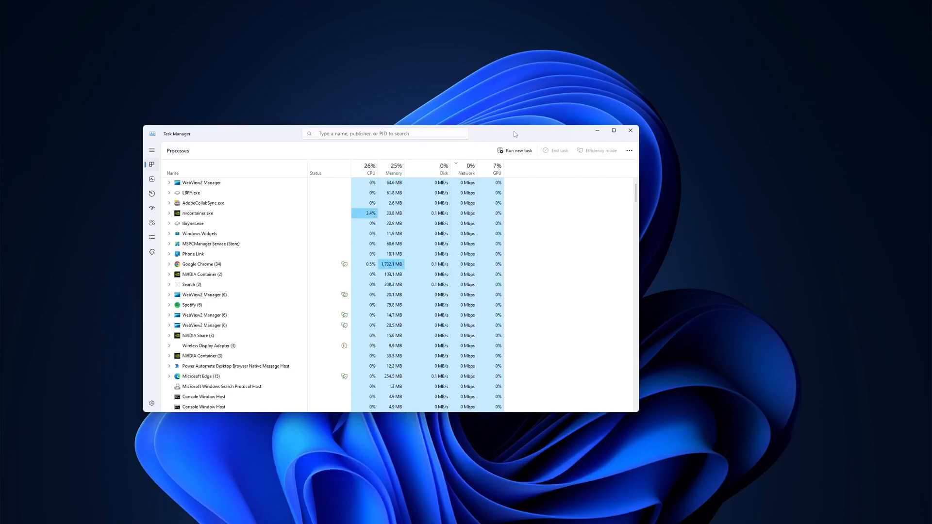
left_click(612, 130)
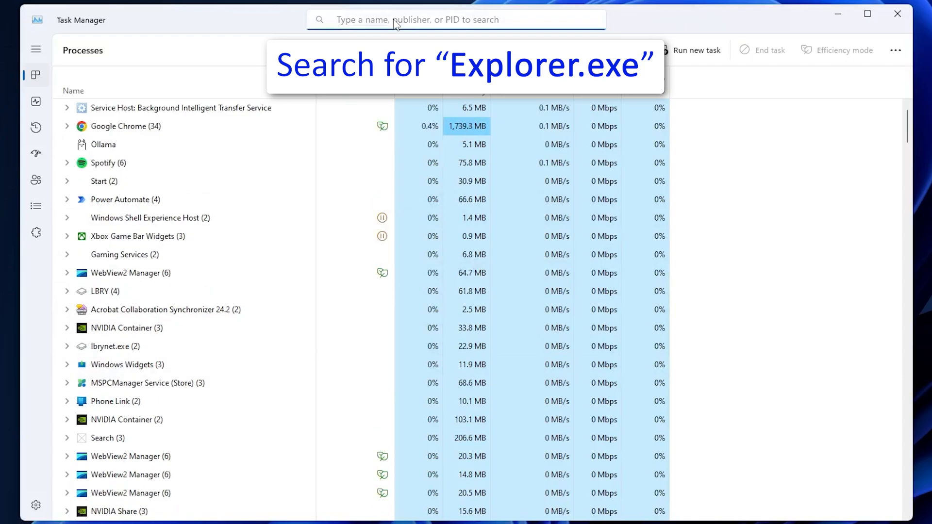
type("exp")
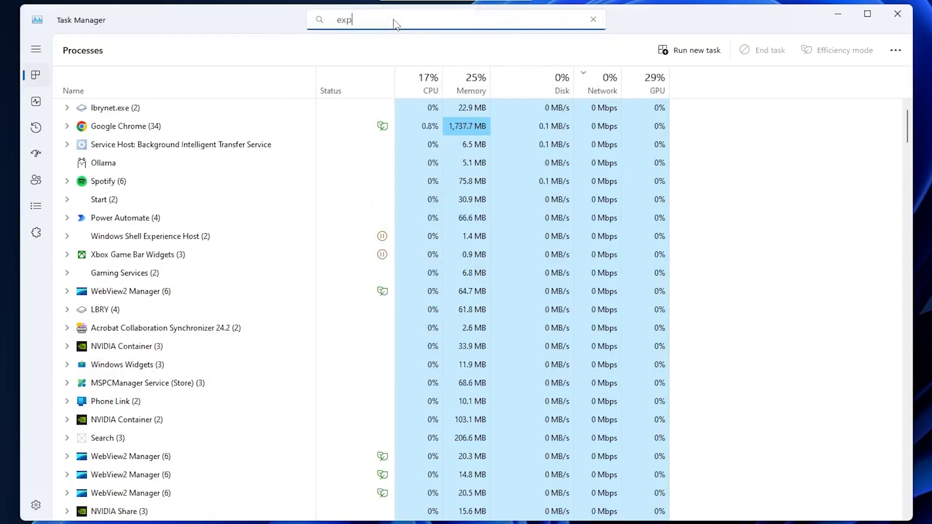
type("l")
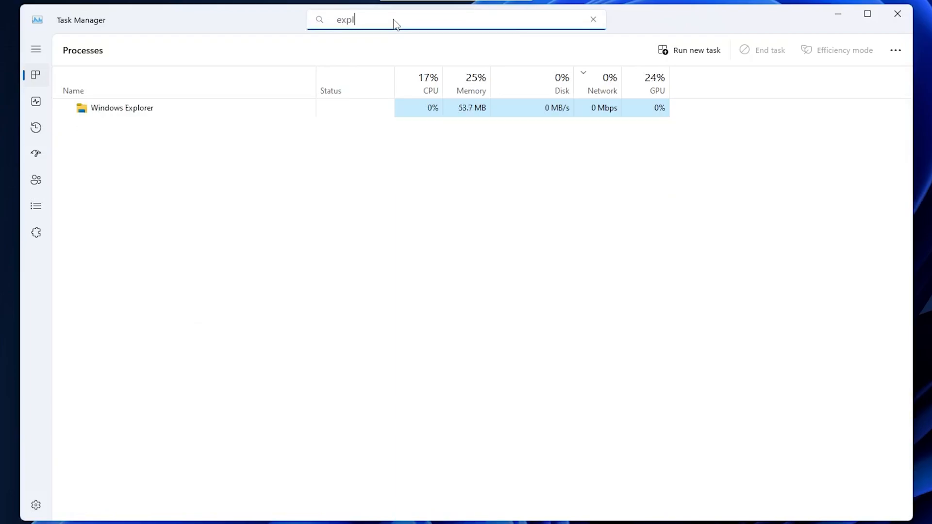
type("orer")
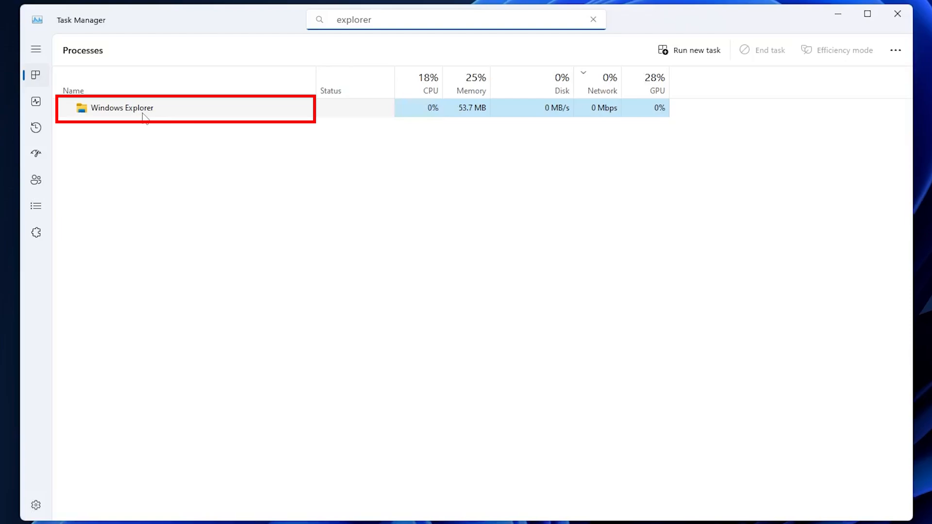
left_click(866, 14)
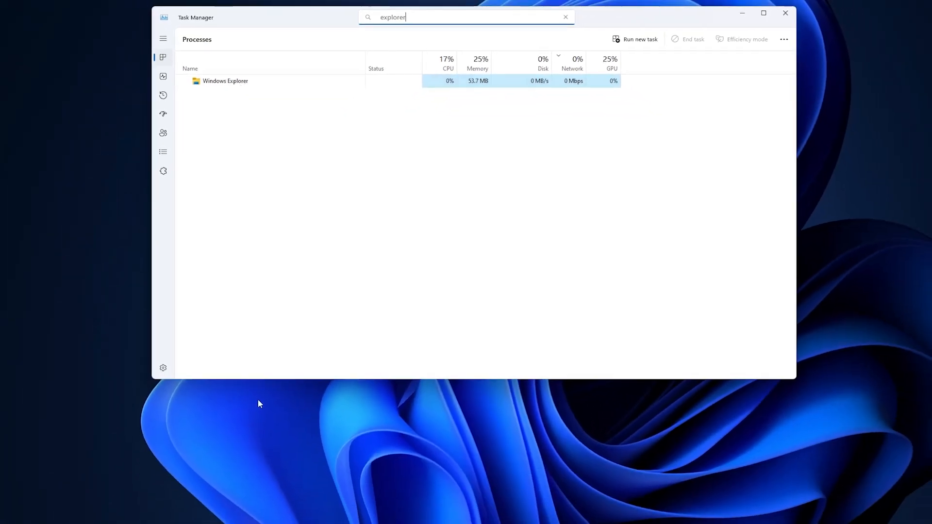
mouse_move(315, 520)
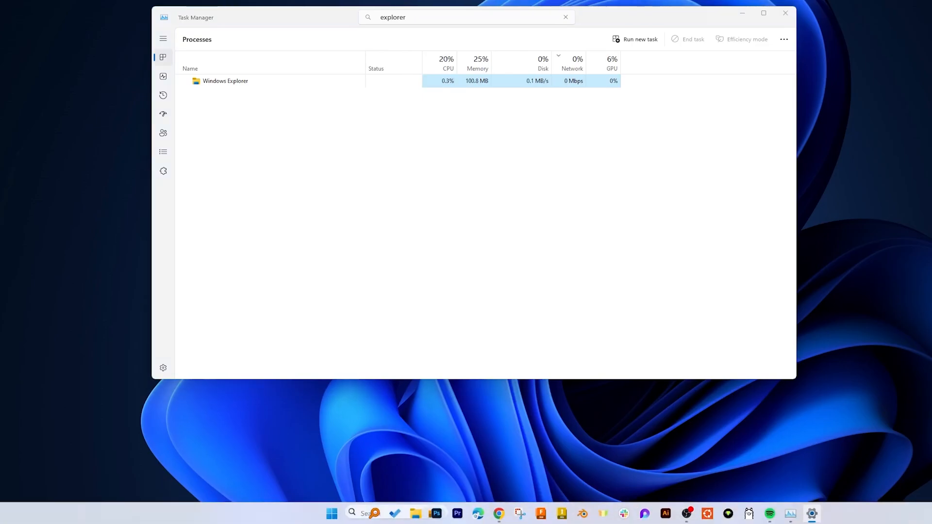
mouse_move(292, 452)
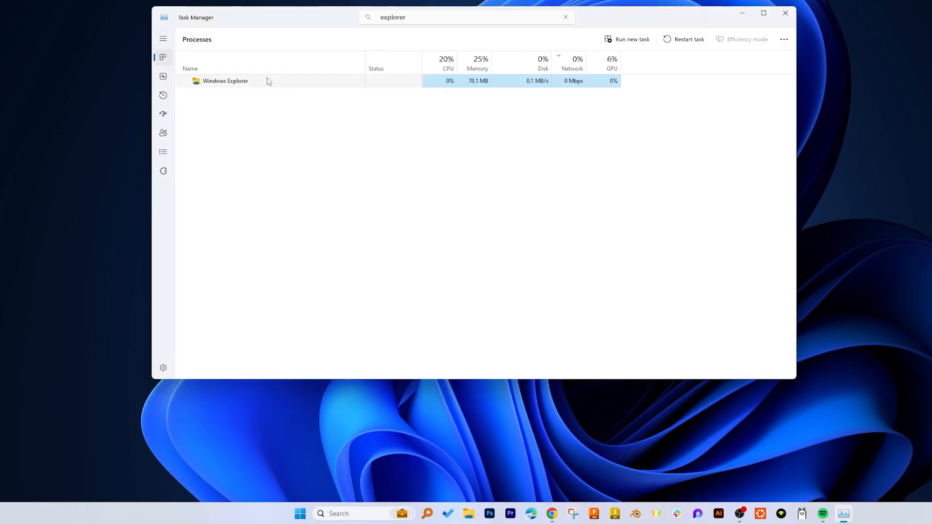
Restart Windows Explorer, then open and close the Start menu to confirm the shell works.
right_click(225, 81)
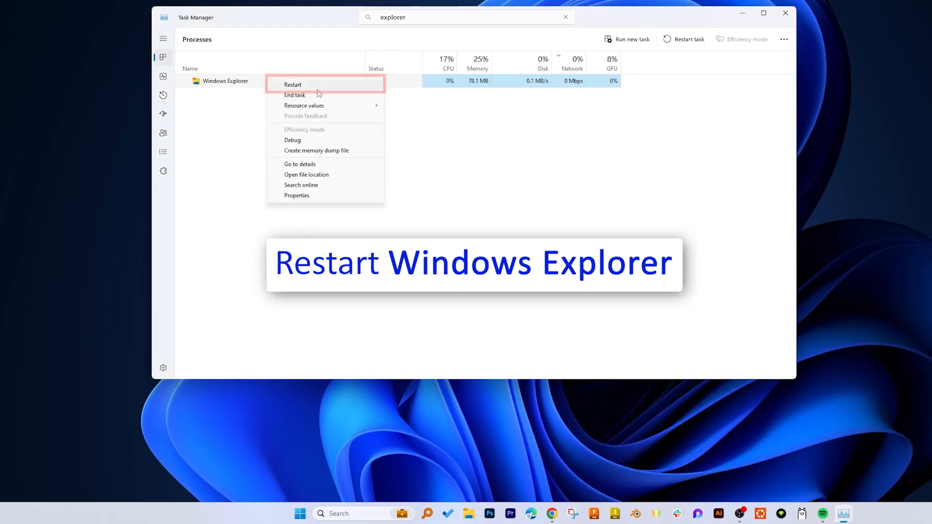
left_click(292, 84)
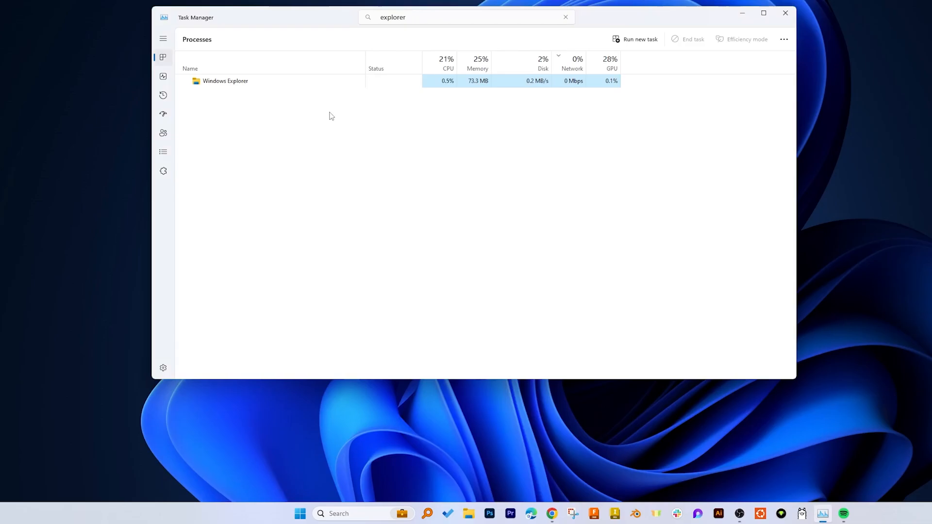
mouse_move(310, 141)
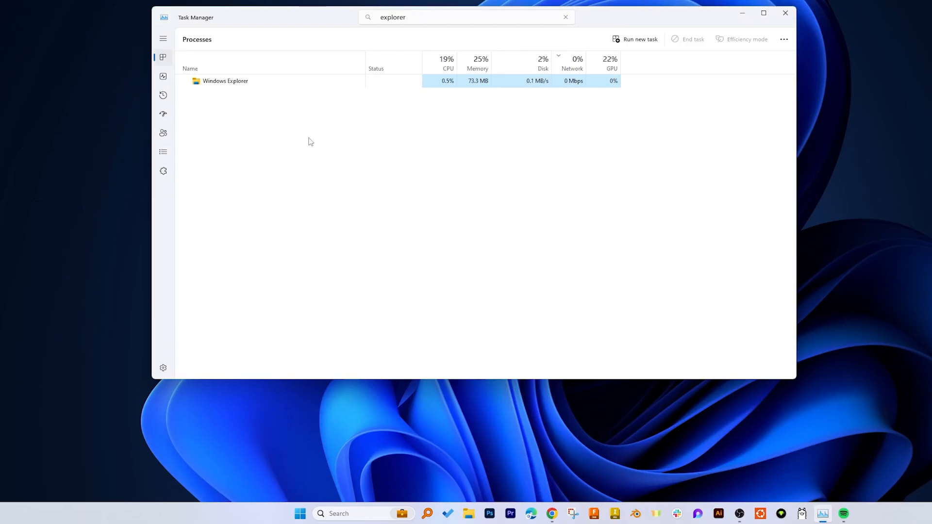
left_click(299, 513)
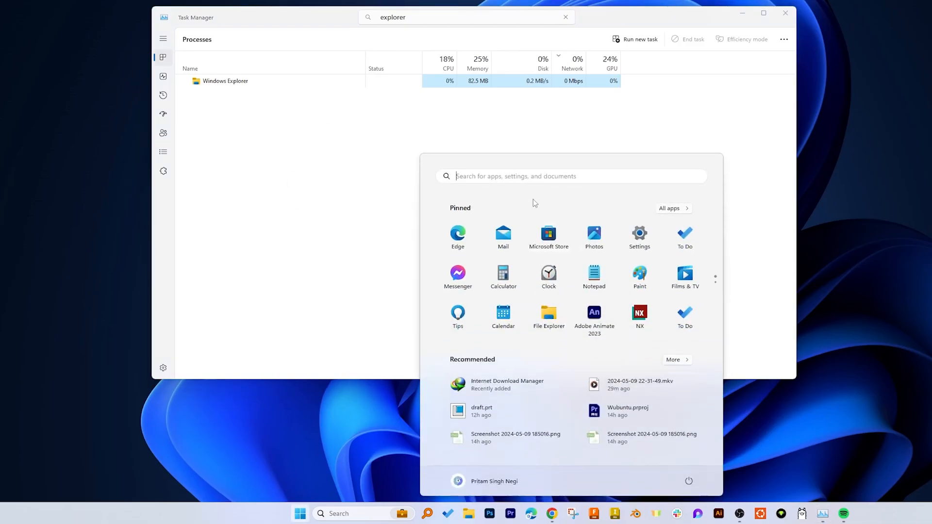
mouse_move(506, 192)
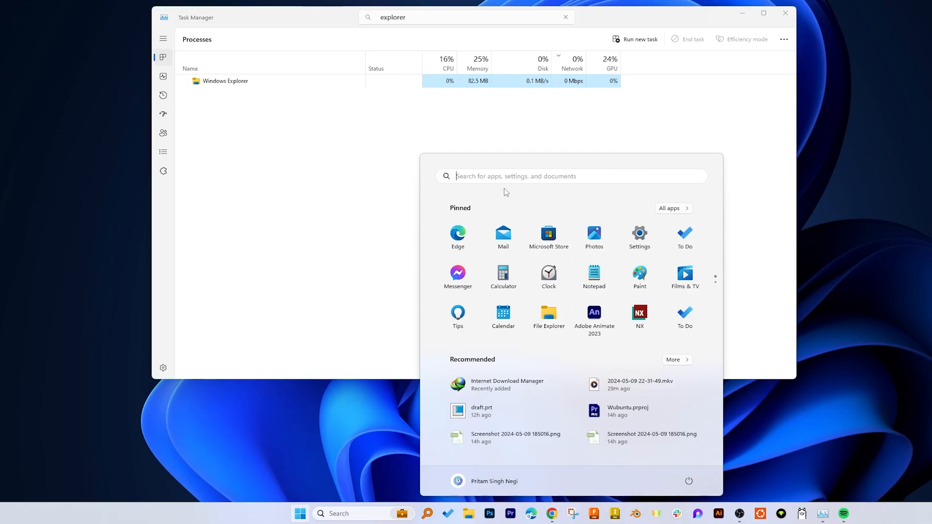
type("d")
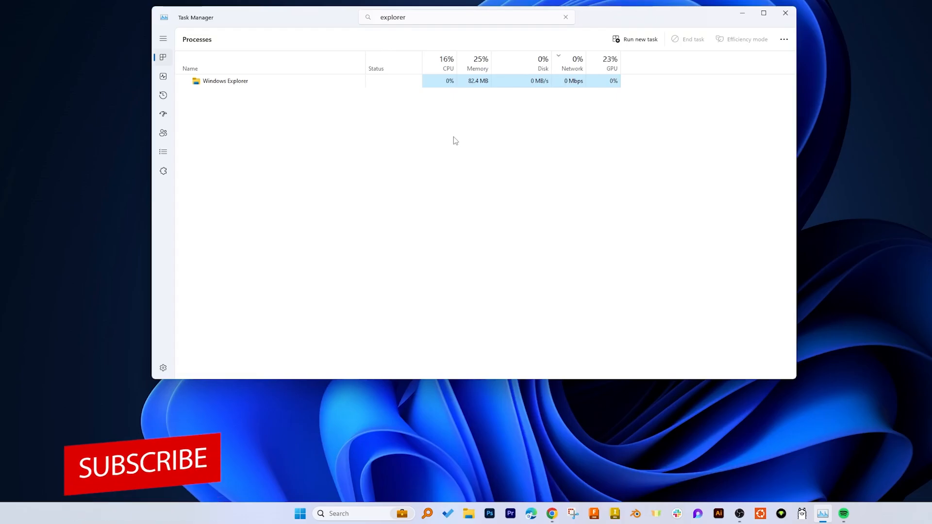
left_click(300, 513)
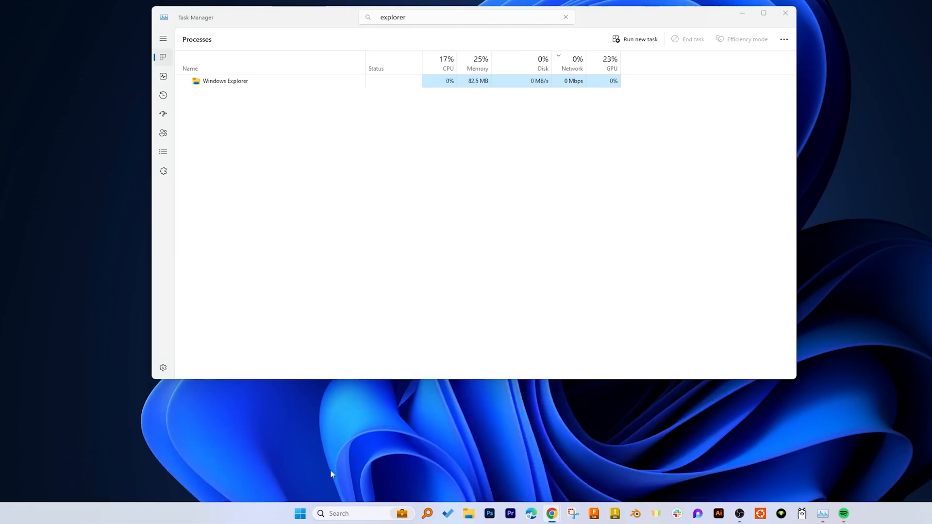
left_click(299, 514)
type("powe")
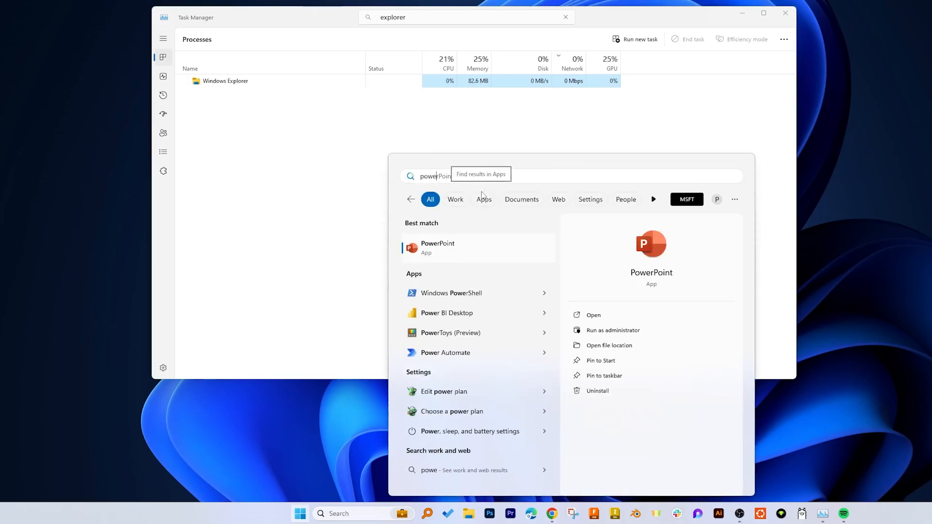
mouse_move(292, 45)
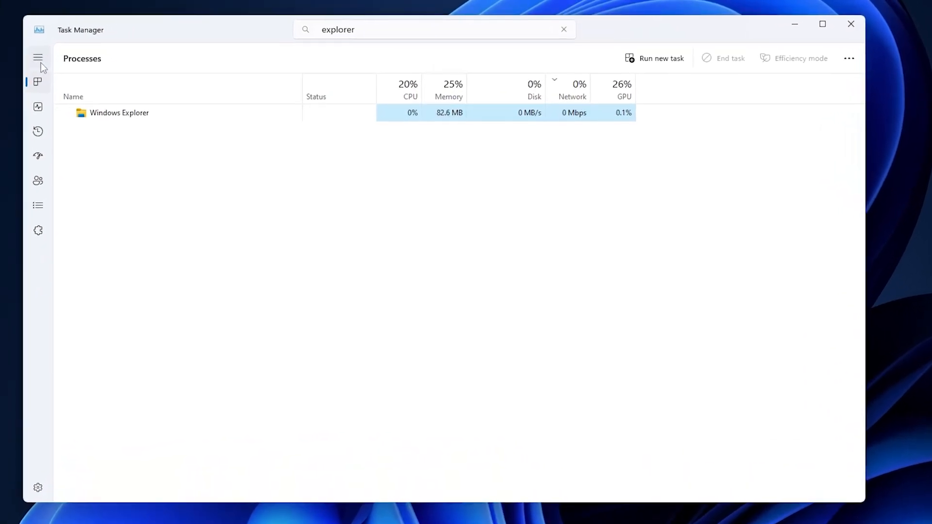
mouse_move(64, 177)
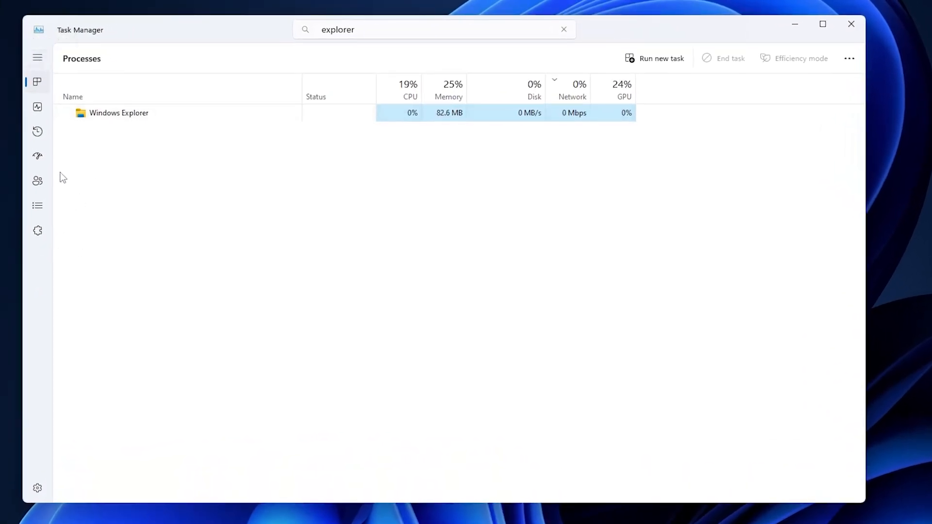
mouse_move(657, 63)
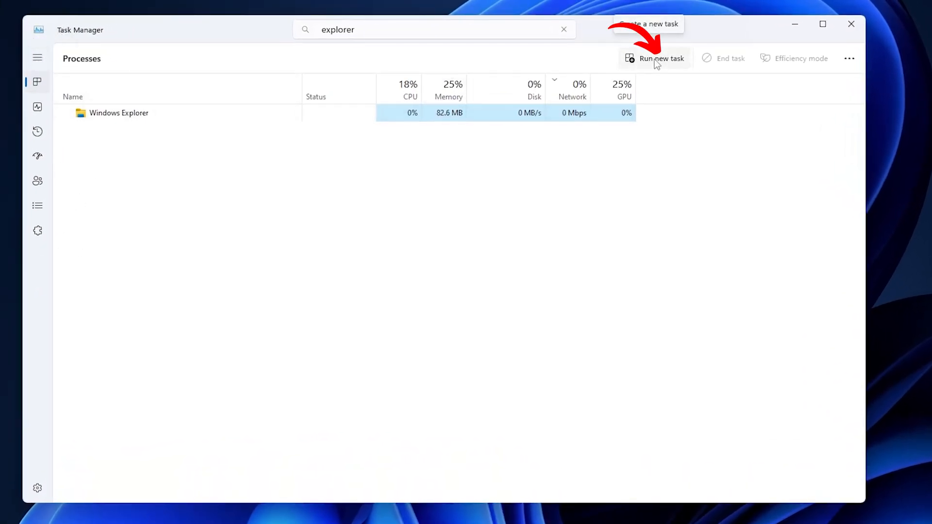
Run 'powershell' as a new task with administrative privileges enabled.
left_click(656, 59)
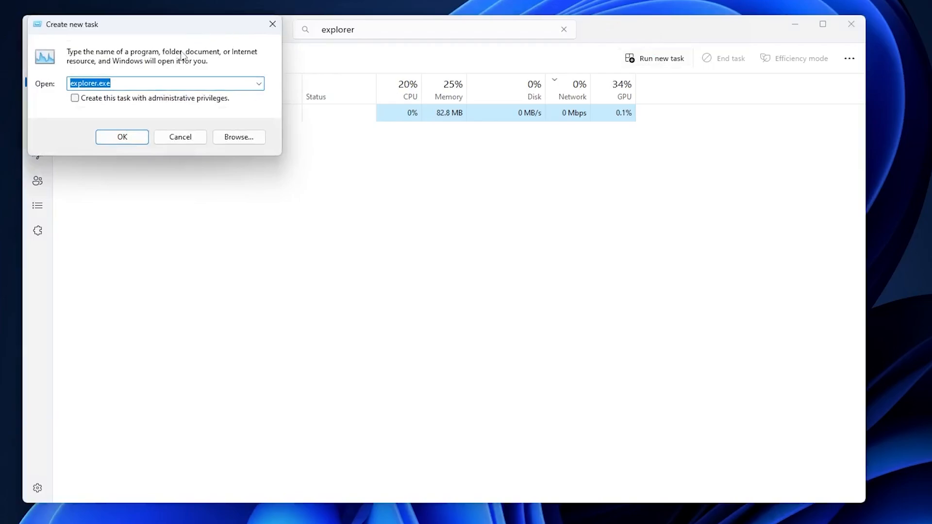
type("power")
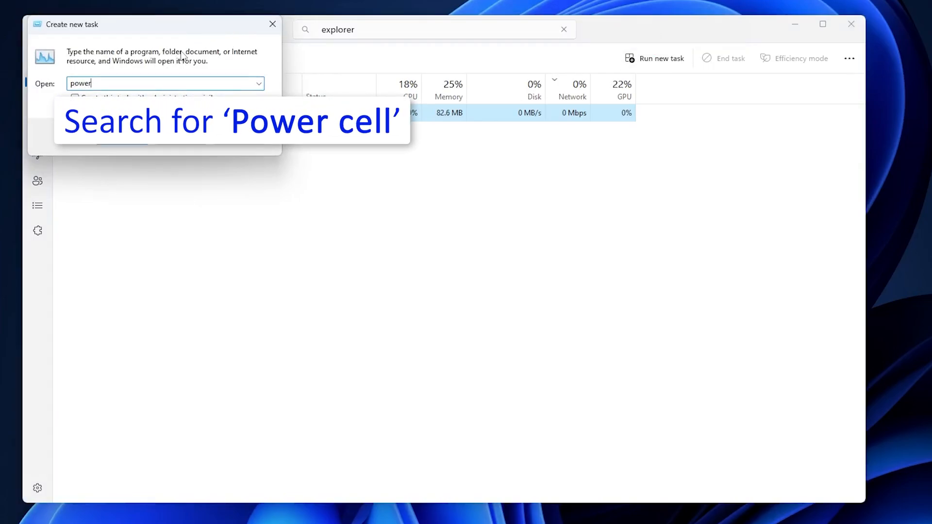
type("shell")
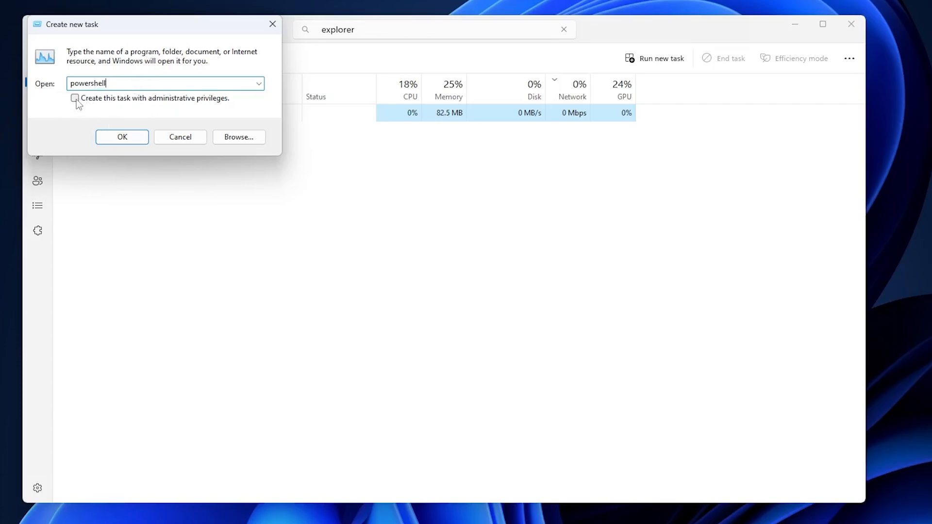
left_click(74, 98)
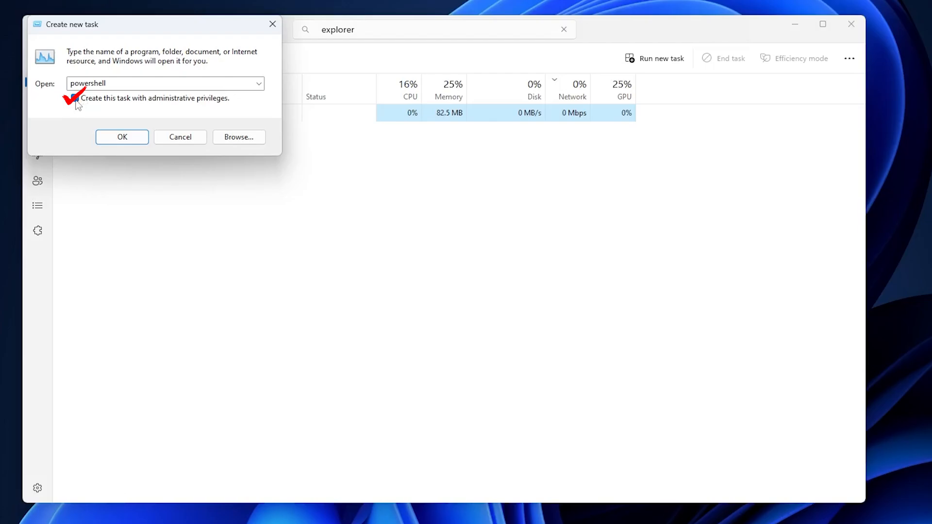
mouse_move(121, 98)
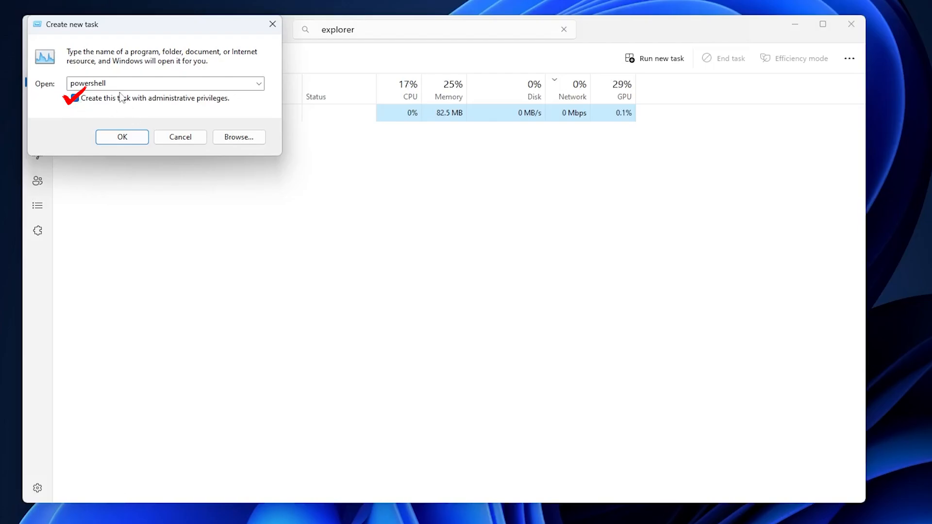
left_click(75, 98)
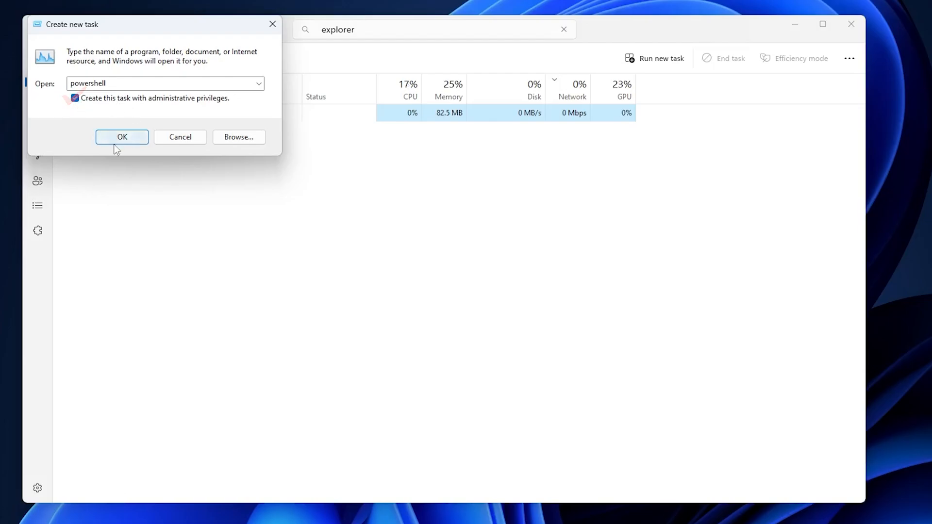
left_click(122, 137)
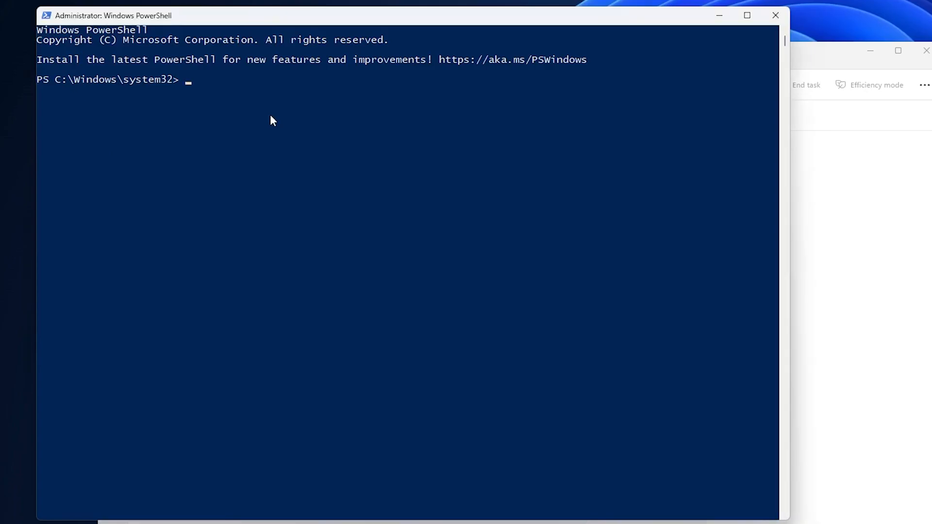
Enter 'sfc /scannow' at the administrator PowerShell prompt.
type("s")
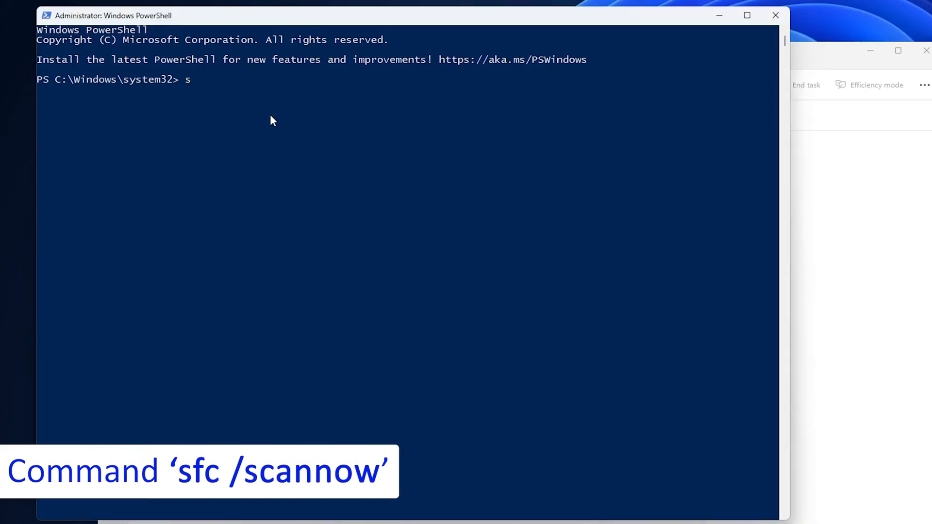
type("fc")
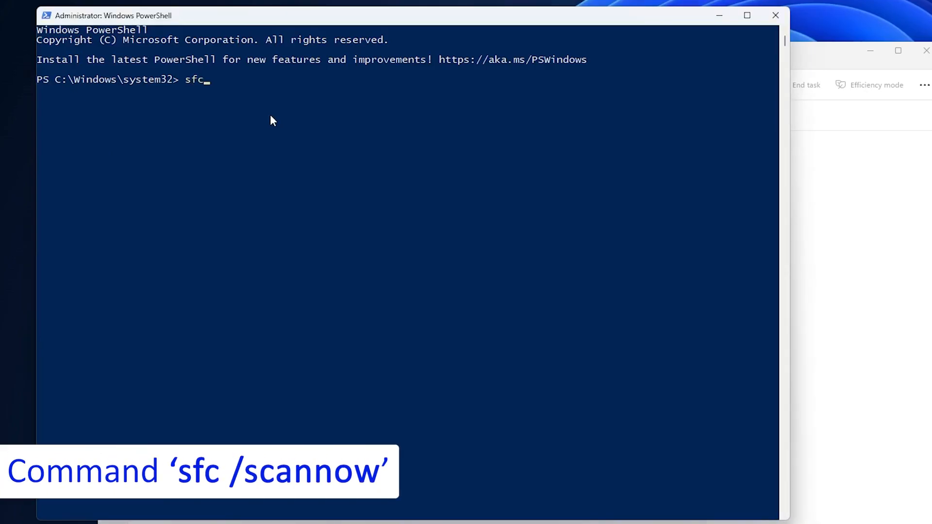
type("/s")
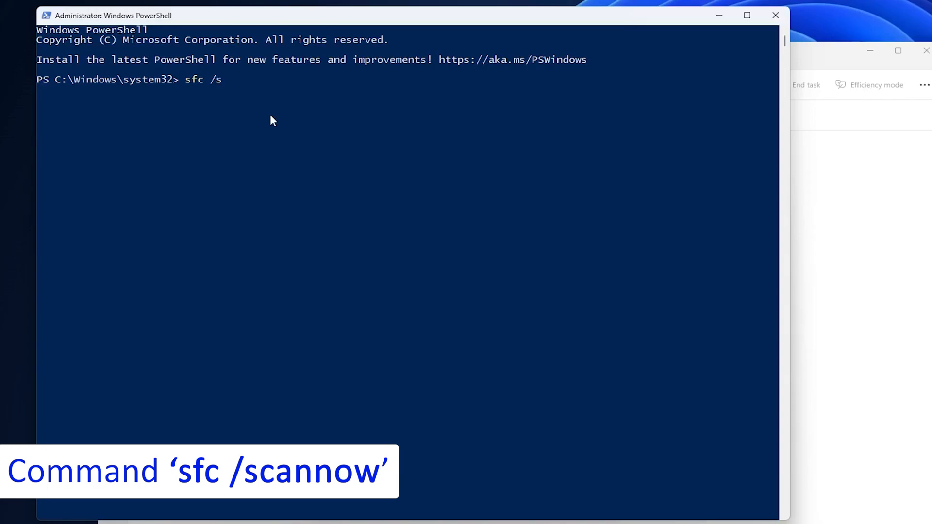
type("can")
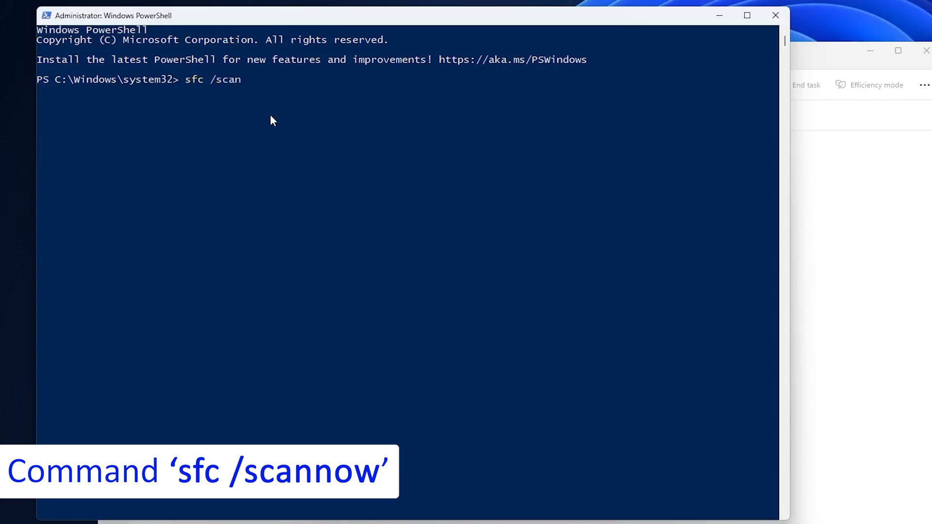
type("now")
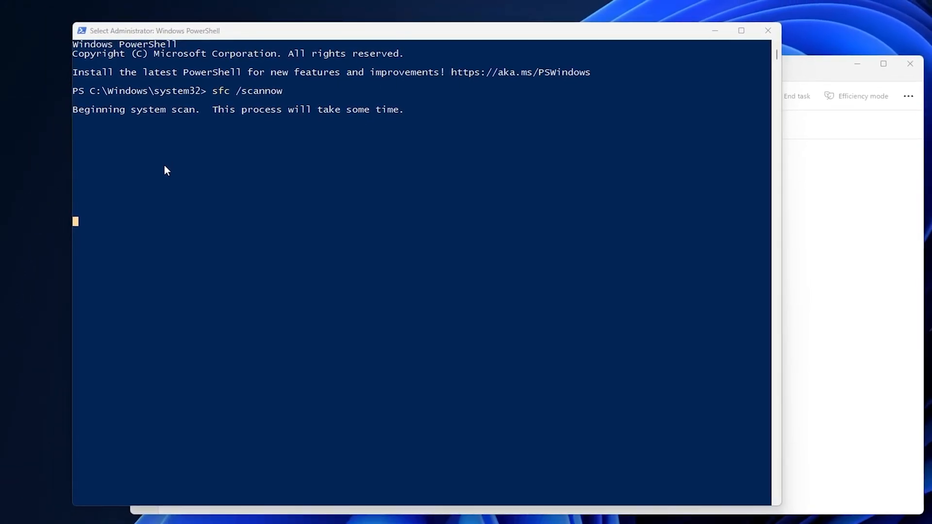
mouse_move(180, 155)
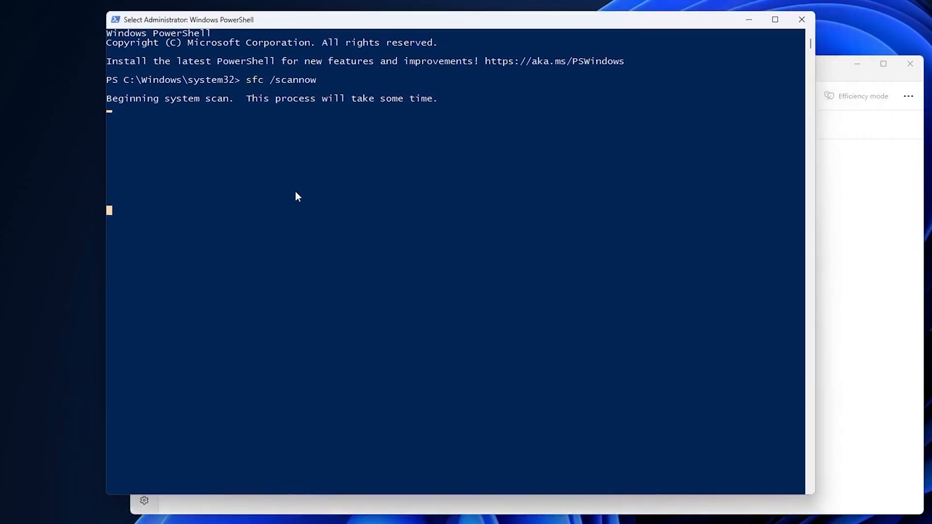
mouse_move(134, 202)
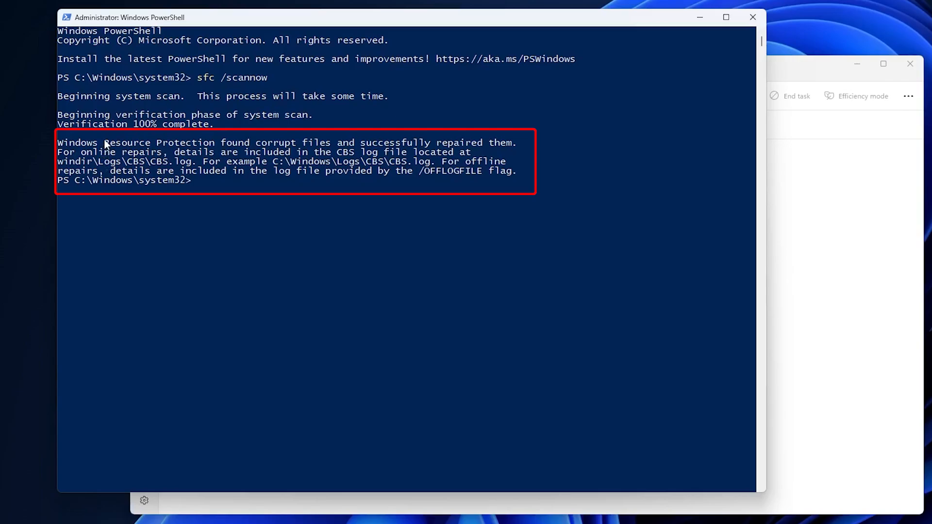
Select the sfc message reporting corrupt files found and successfully repaired.
left_click_drag(111, 143, 297, 143)
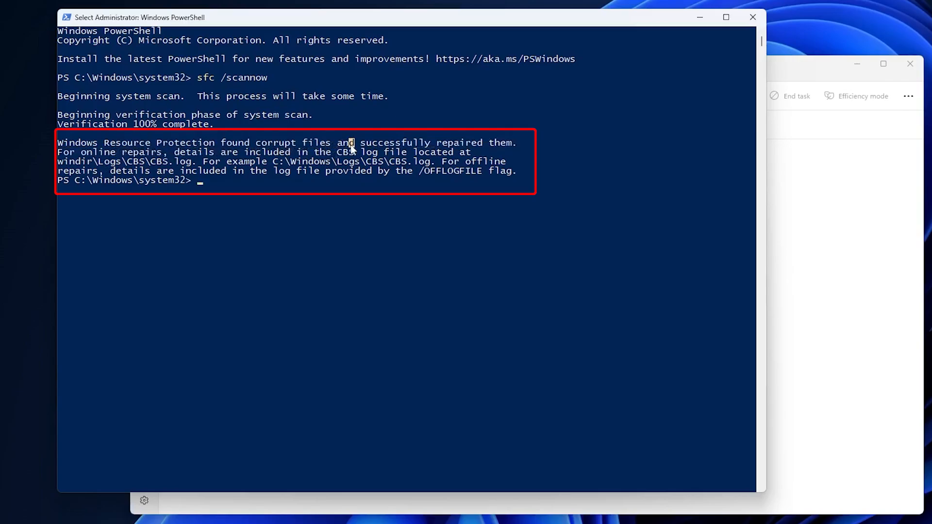
double_click(433, 152)
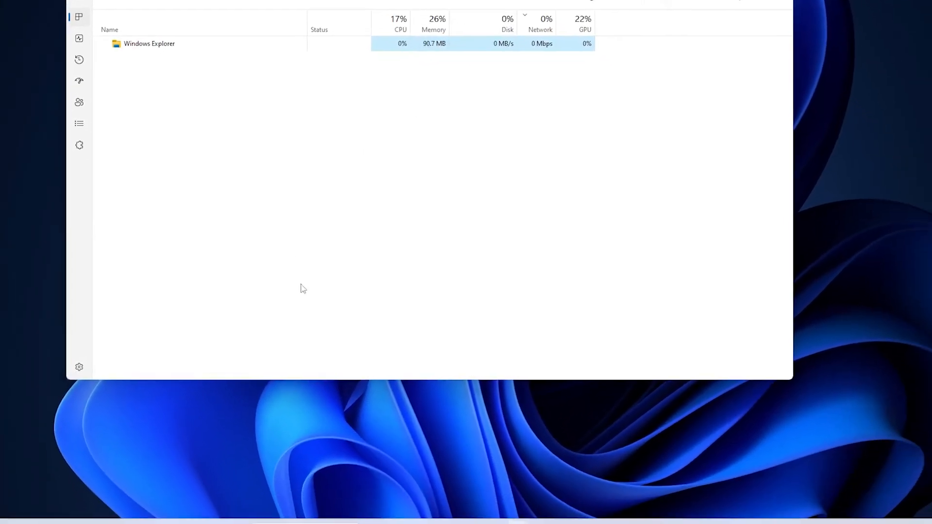
Open the Start menu from the taskbar to show pinned apps.
left_click(225, 514)
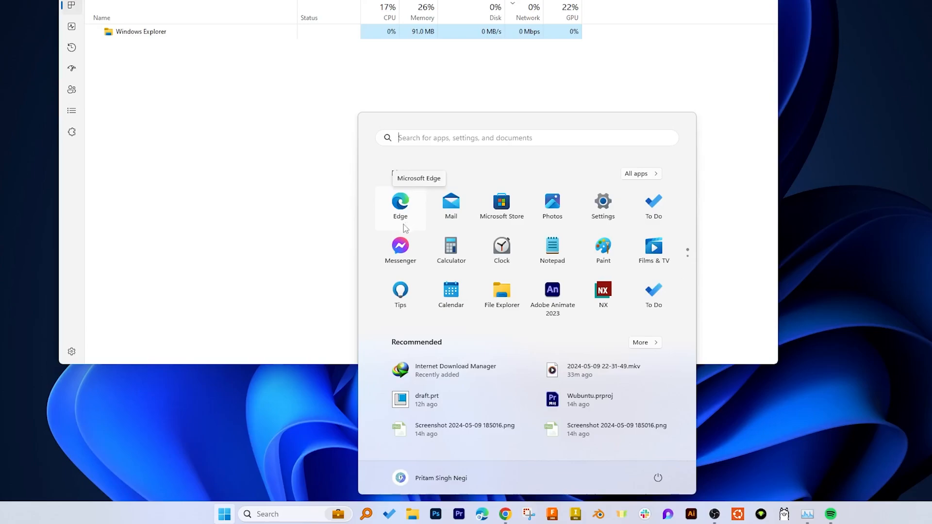
mouse_move(463, 138)
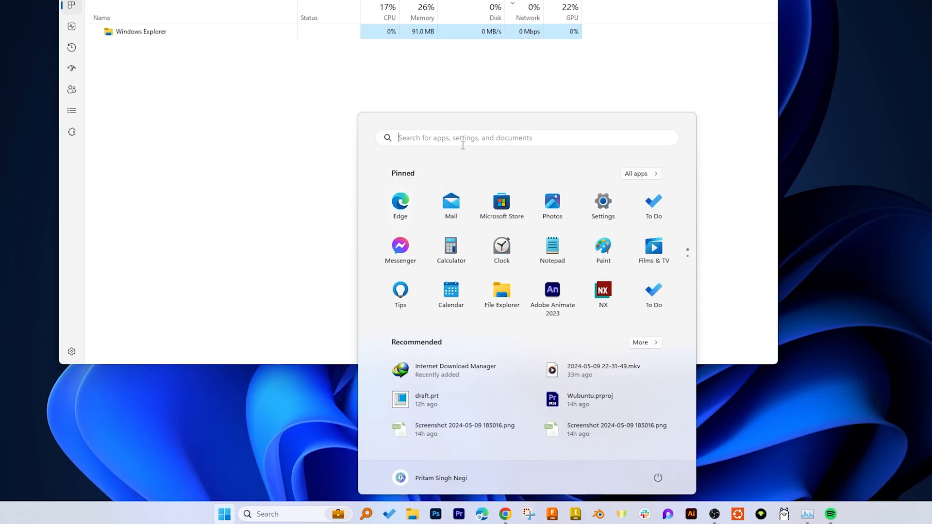
mouse_move(418, 140)
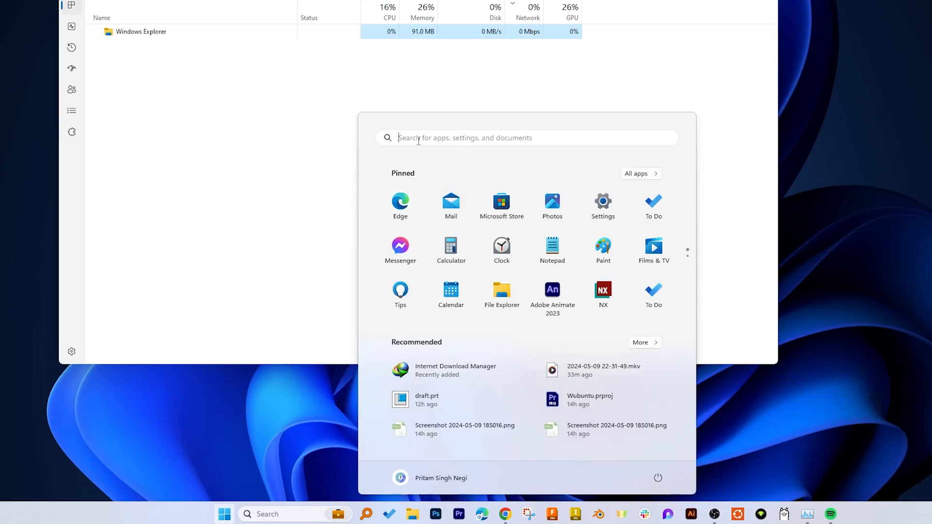